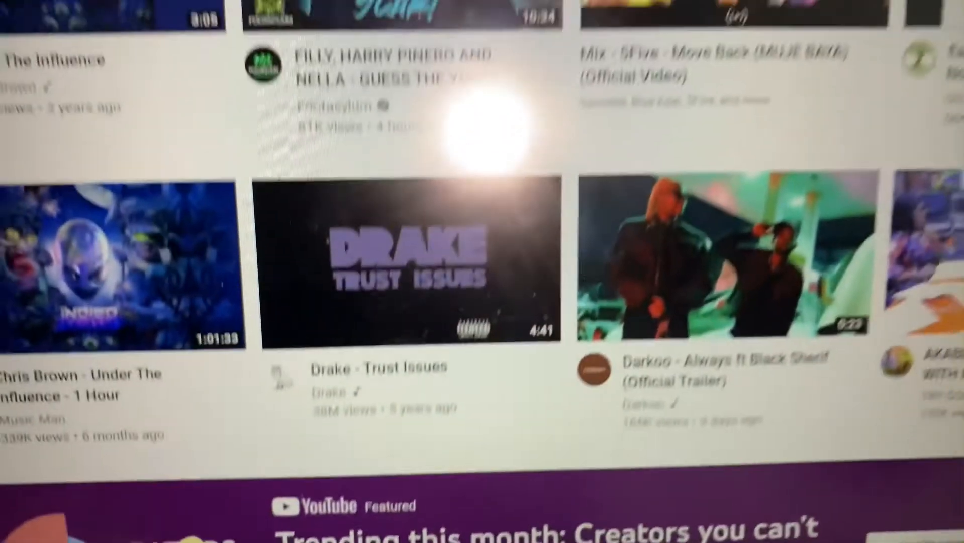
pyautogui.scroll(-3)
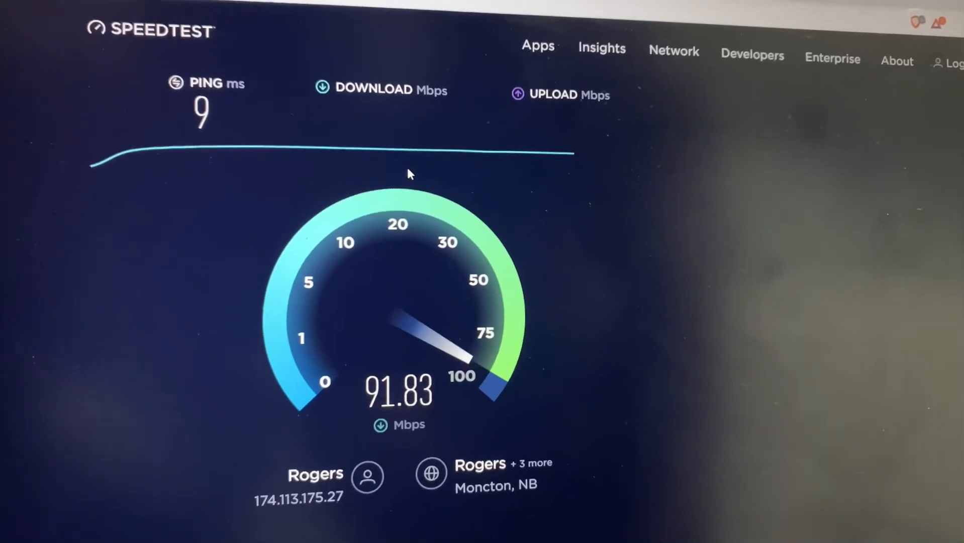
pyautogui.scroll(-3)
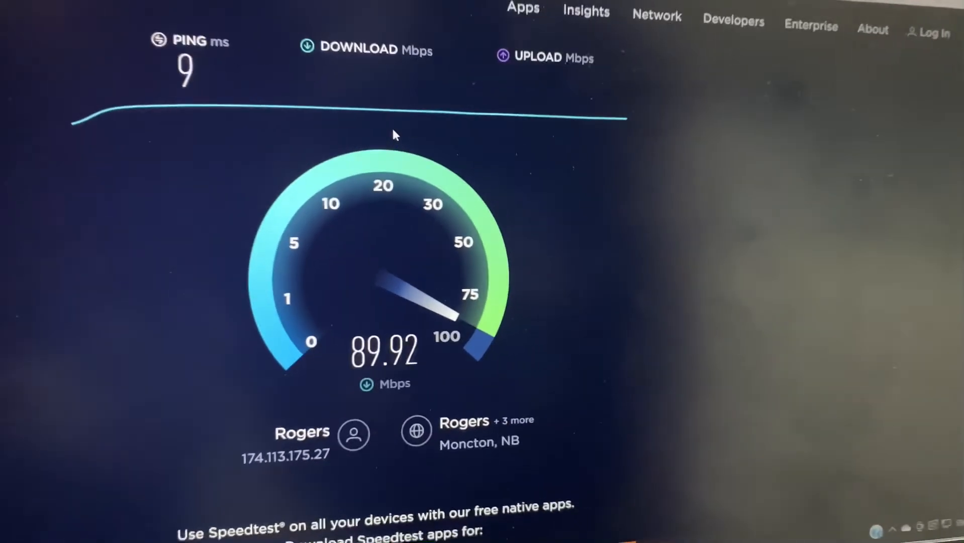